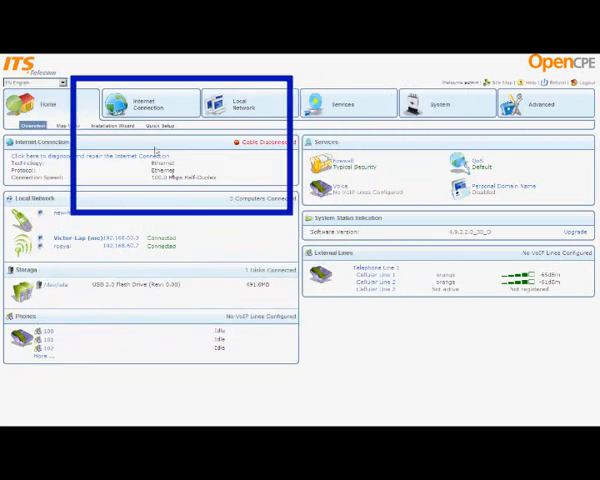
# Go to the Internet Connection overview showing the Ethernet WAN connection details
pyautogui.click(148, 104)
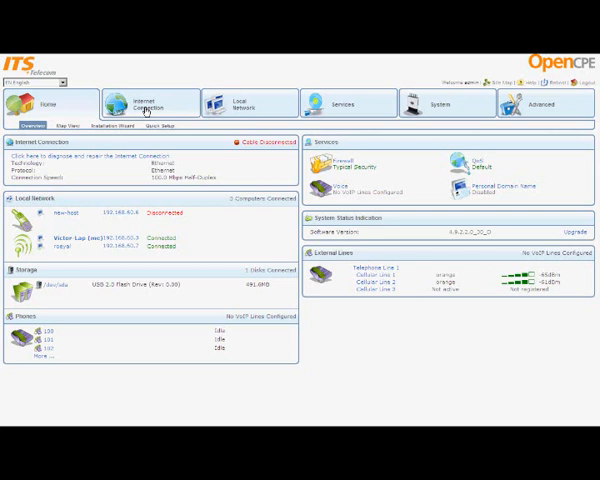
pyautogui.click(148, 104)
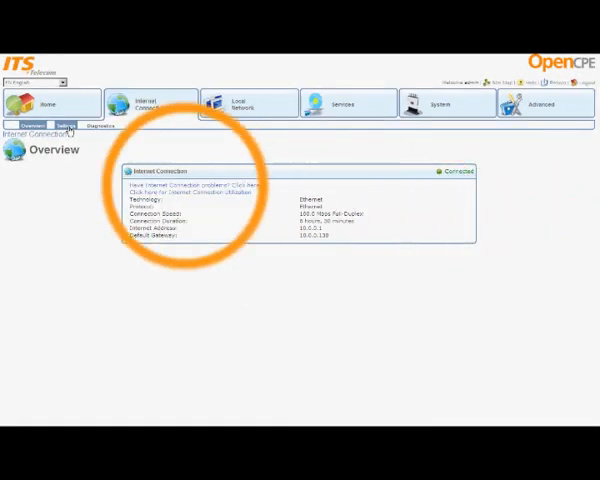
# Set the WAN connection type to PPPoE in Internet Connection Settings and enter the ISP user name
pyautogui.click(64, 126)
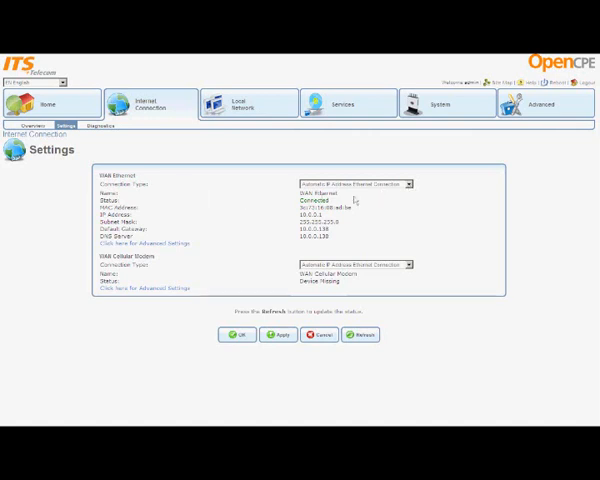
pyautogui.click(410, 184)
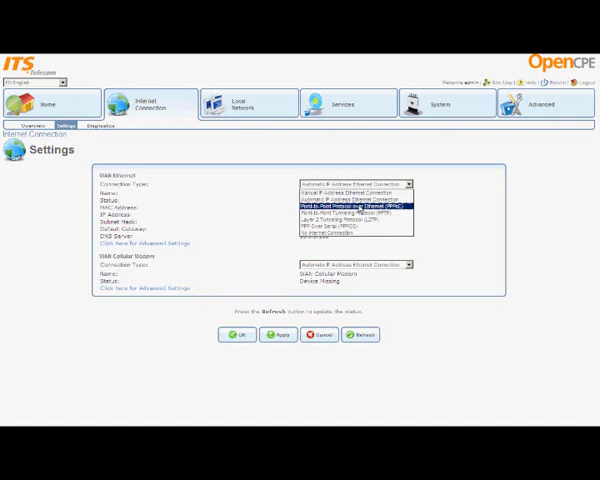
pyautogui.click(356, 208)
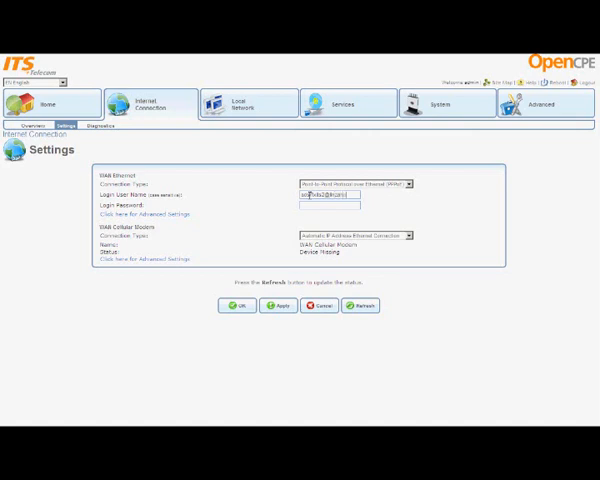
# Enter the ISP login password and apply the PPPoE settings so the connection shows Connected
pyautogui.click(330, 204)
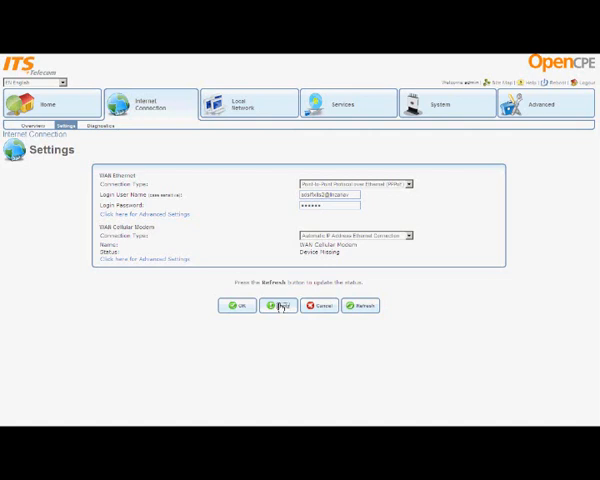
pyautogui.click(280, 306)
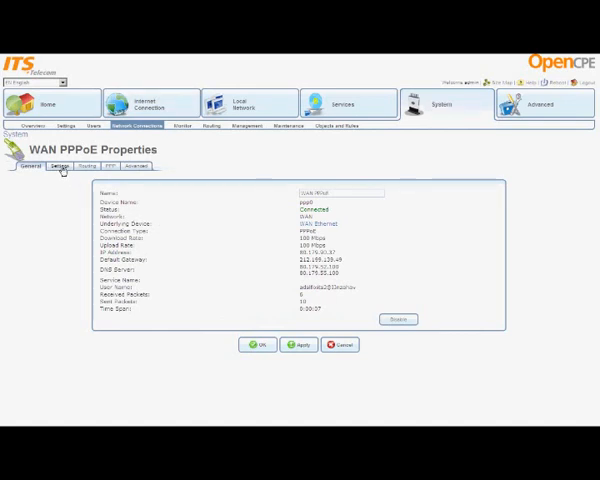
# Review the PPPoE general and PPP authentication properties, then go back to Internet Connection settings
pyautogui.click(62, 166)
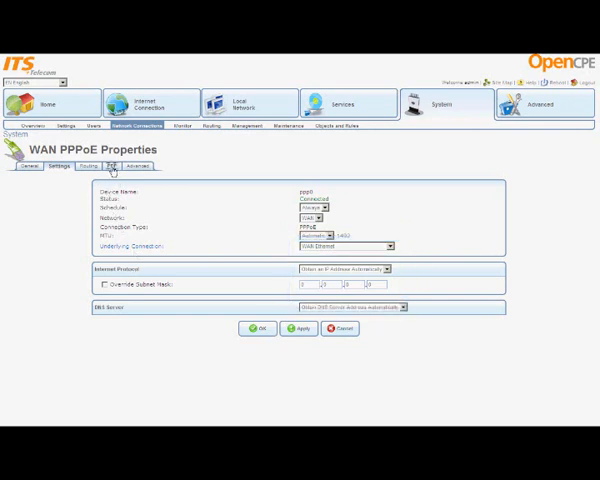
pyautogui.click(108, 166)
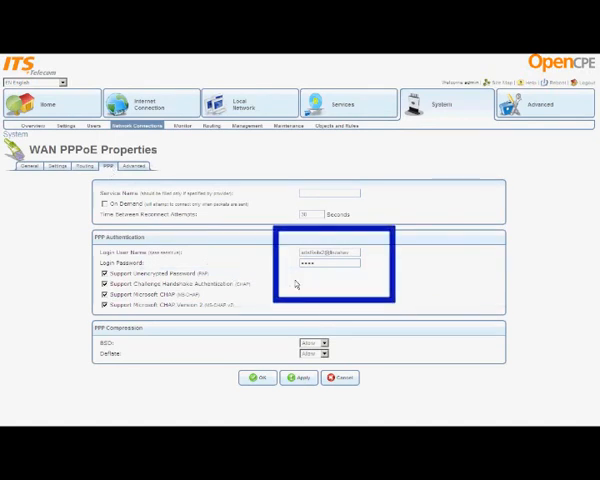
pyautogui.click(298, 376)
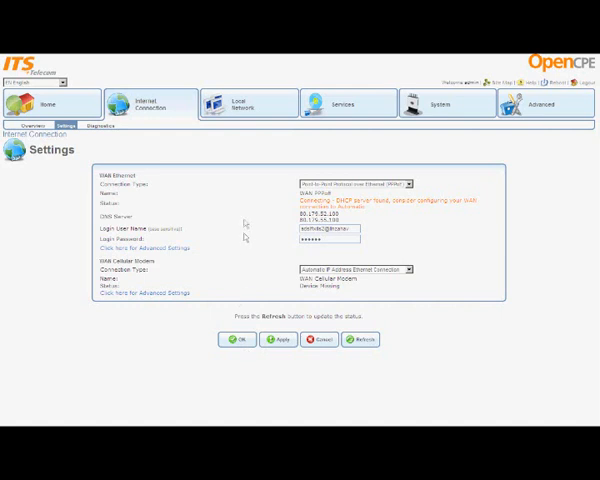
pyautogui.moveTo(284, 206)
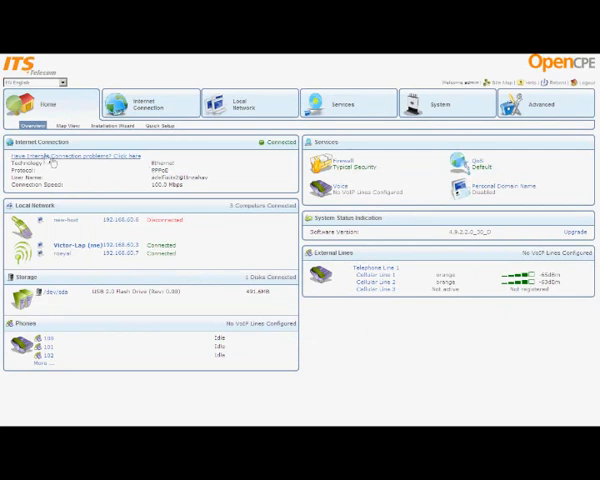
pyautogui.moveTo(274, 152)
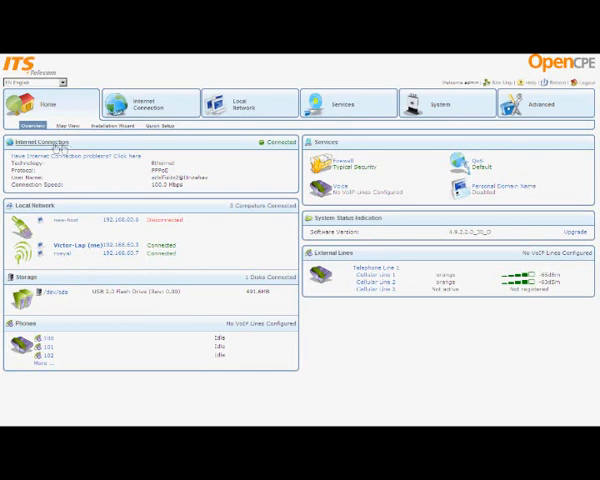
# Return to the Internet Connection overview showing PPPoE Connected with its IP addresses
pyautogui.click(148, 104)
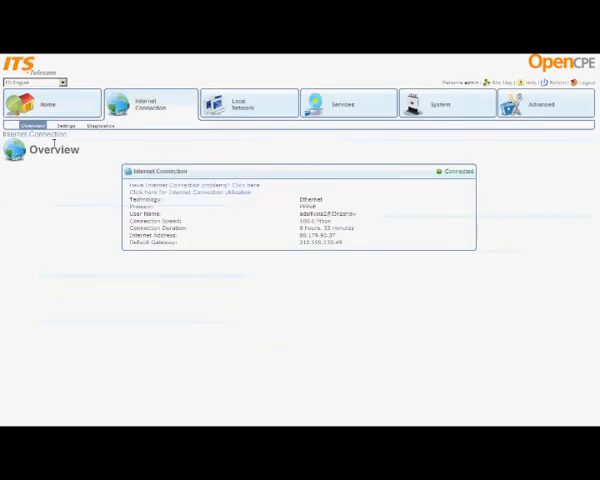
pyautogui.moveTo(50, 166)
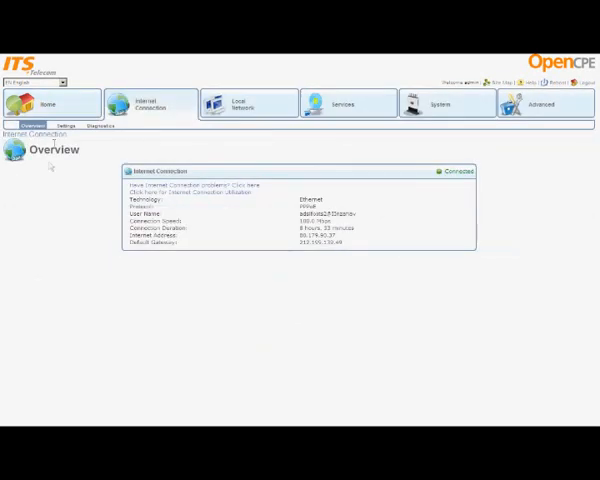
pyautogui.moveTo(216, 304)
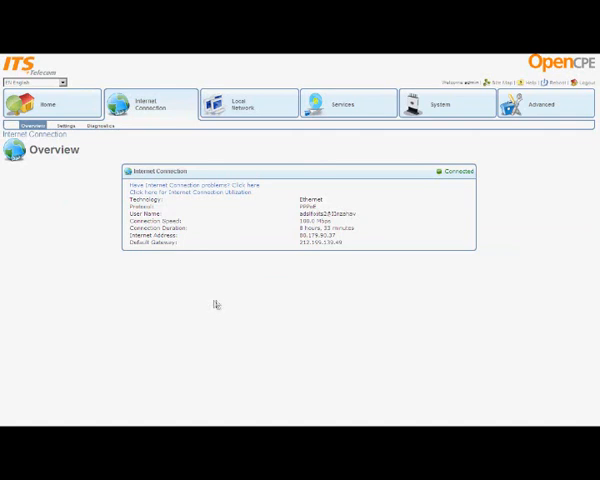
pyautogui.moveTo(468, 200)
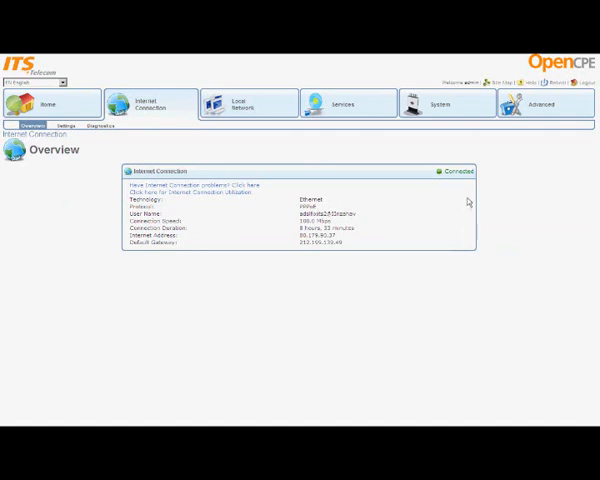
pyautogui.moveTo(364, 262)
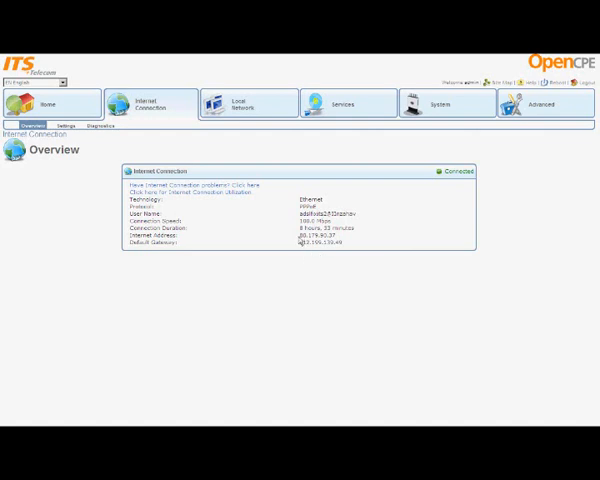
pyautogui.doubleClick(316, 236)
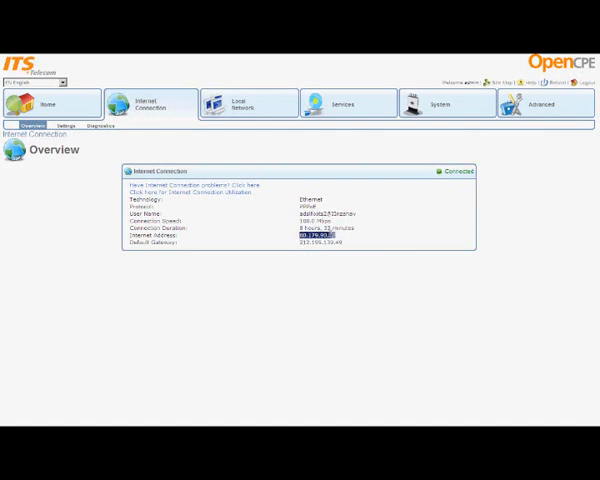